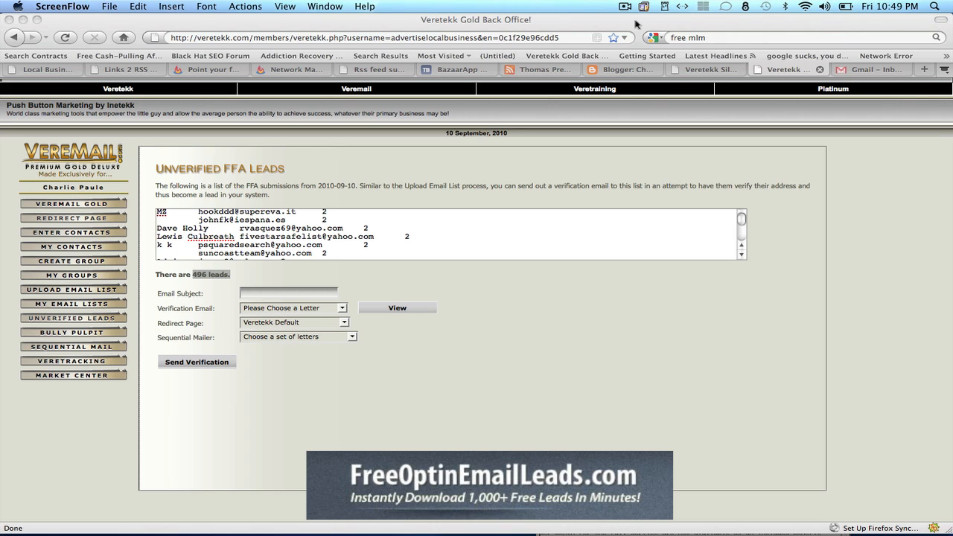
pyautogui.moveTo(606, 113)
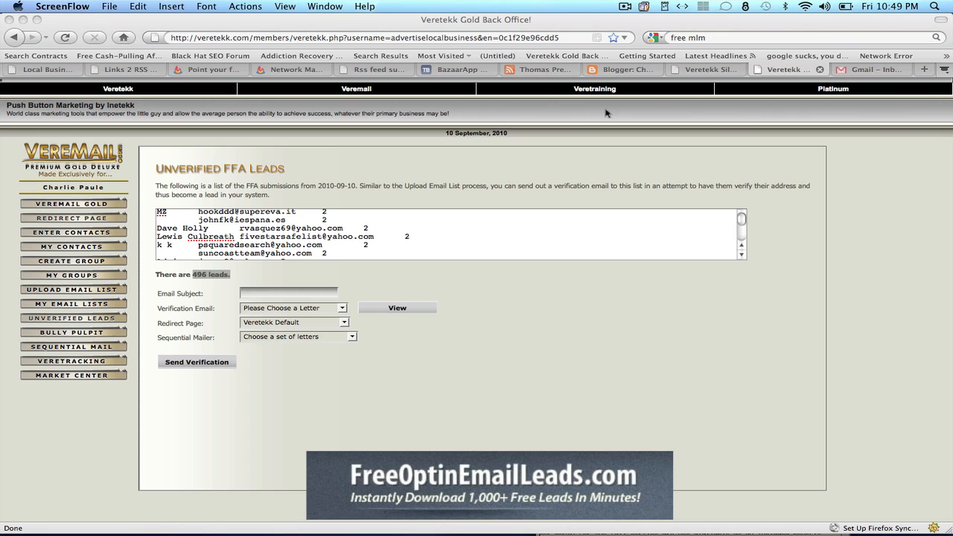
pyautogui.moveTo(426, 248)
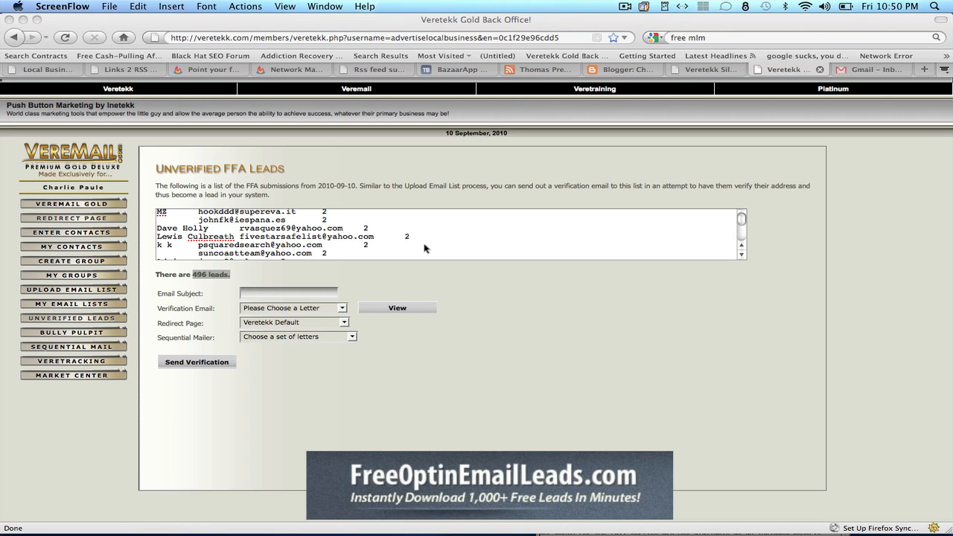
pyautogui.moveTo(401, 248)
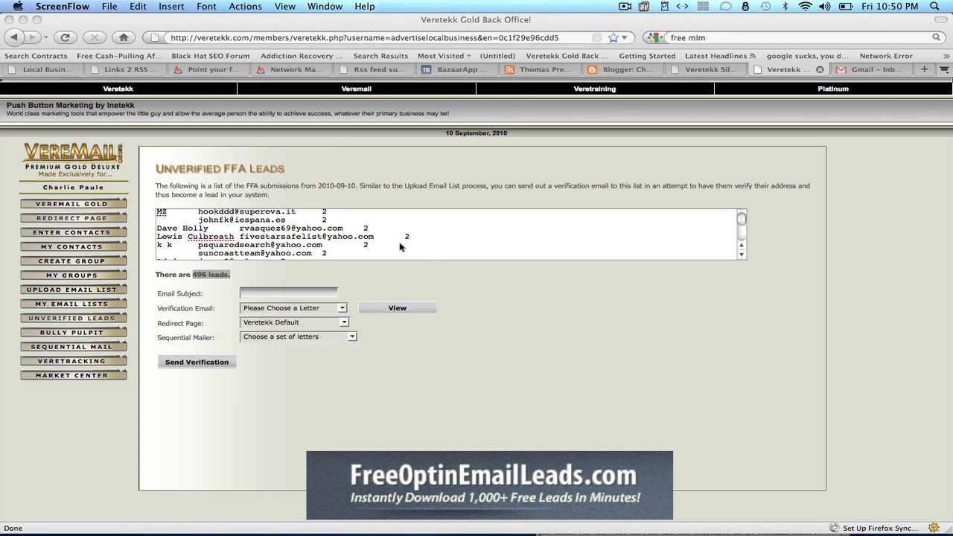
pyautogui.moveTo(100, 290)
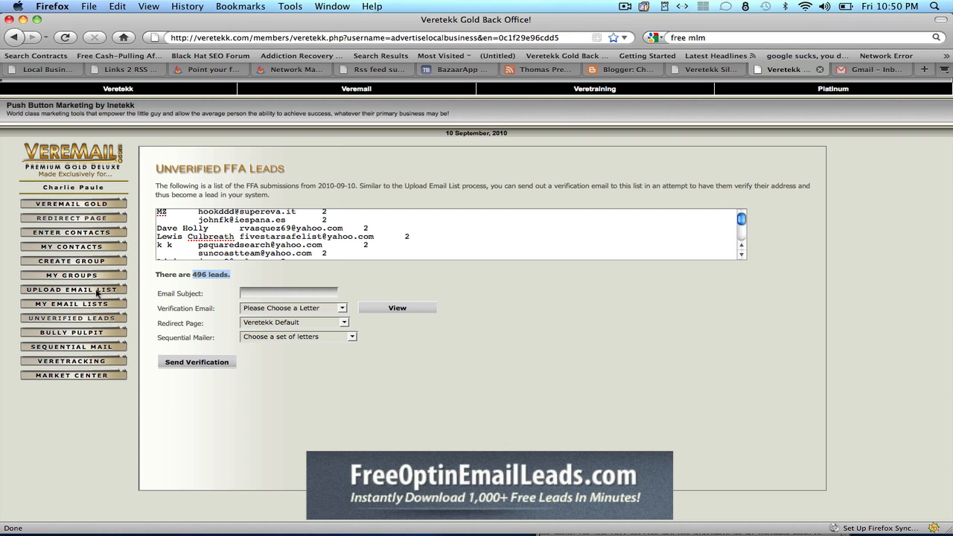
# Step: Open Upload Email List and scroll to the file format examples and upload form
pyautogui.click(72, 290)
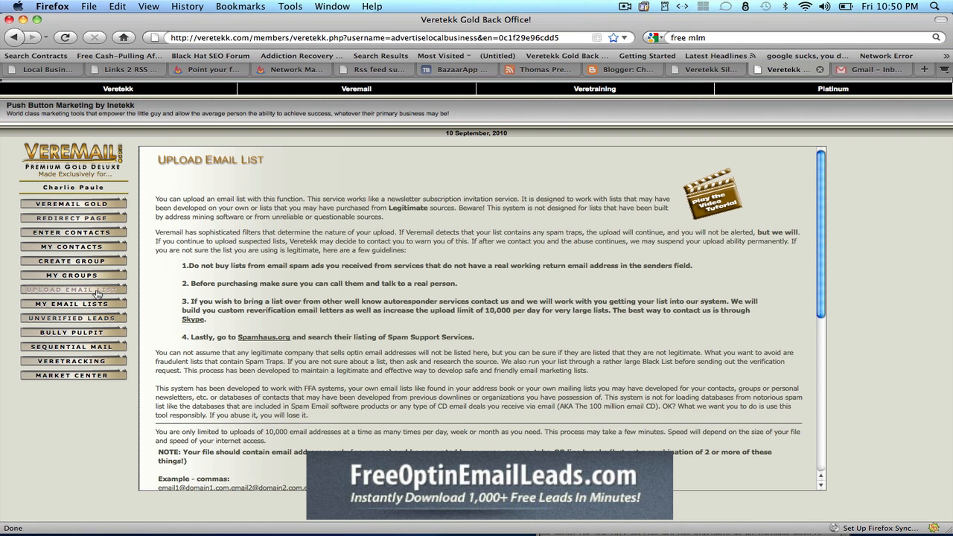
pyautogui.scroll(-3)
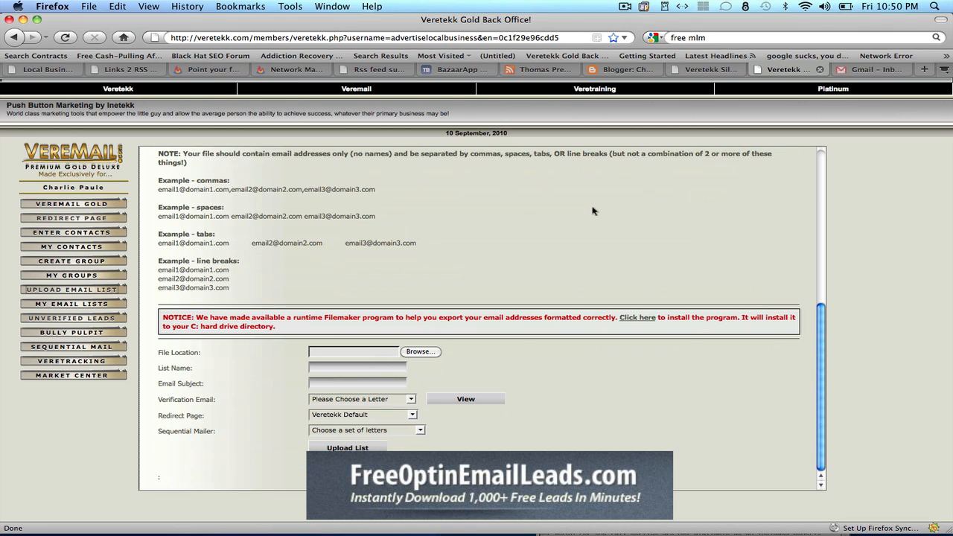
pyautogui.moveTo(241, 214)
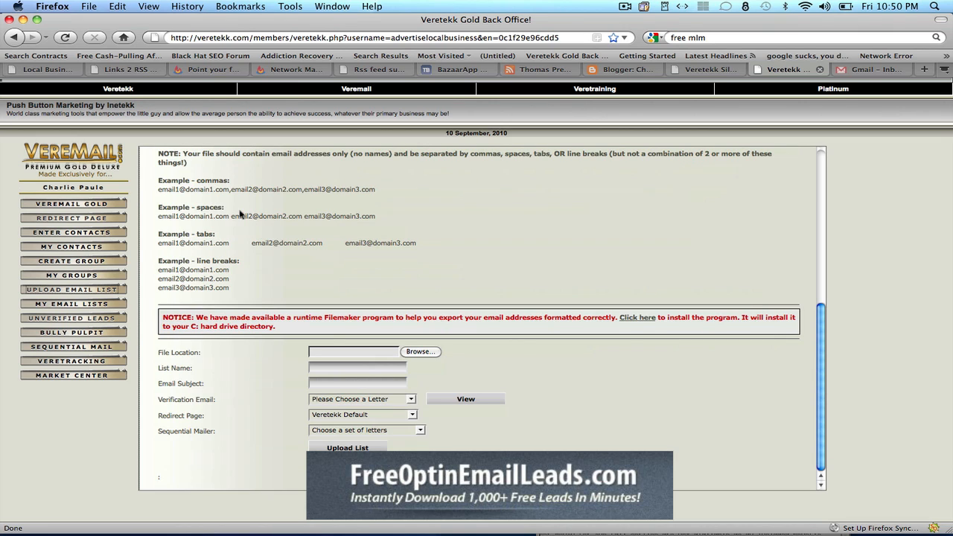
pyautogui.moveTo(160, 181)
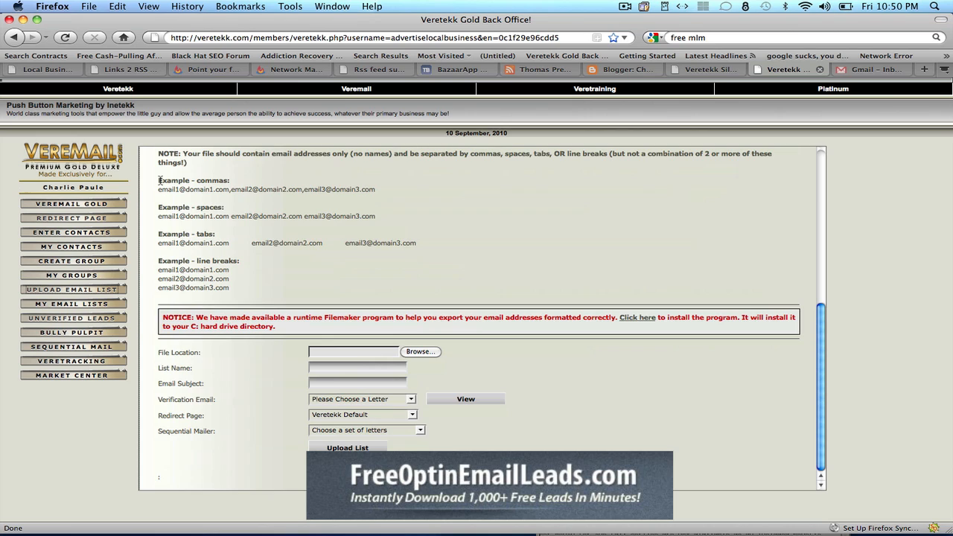
pyautogui.moveTo(385, 216)
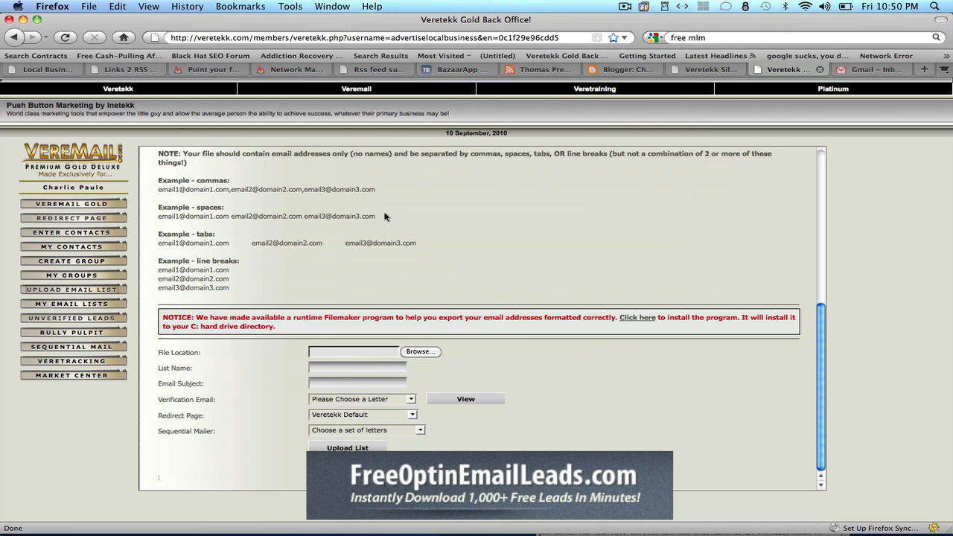
pyautogui.moveTo(429, 351)
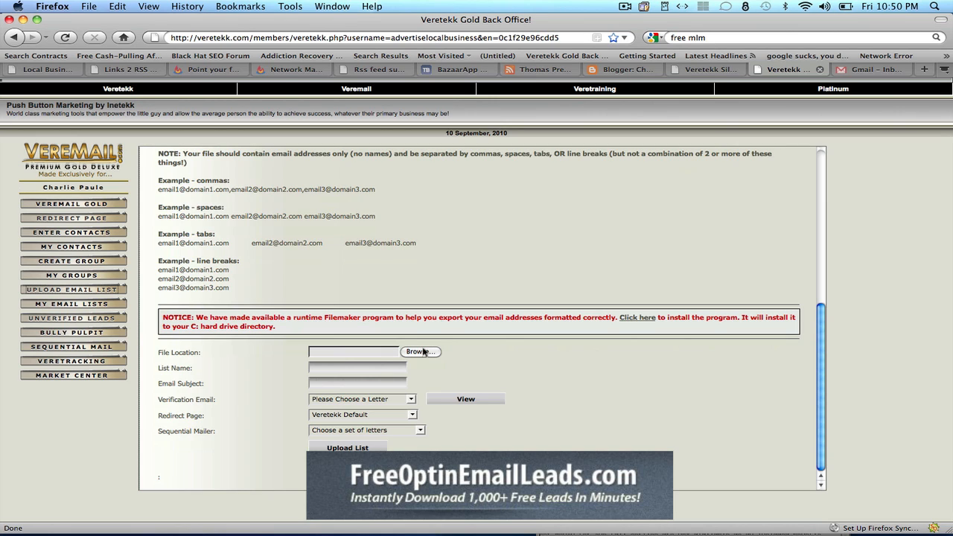
pyautogui.moveTo(417, 355)
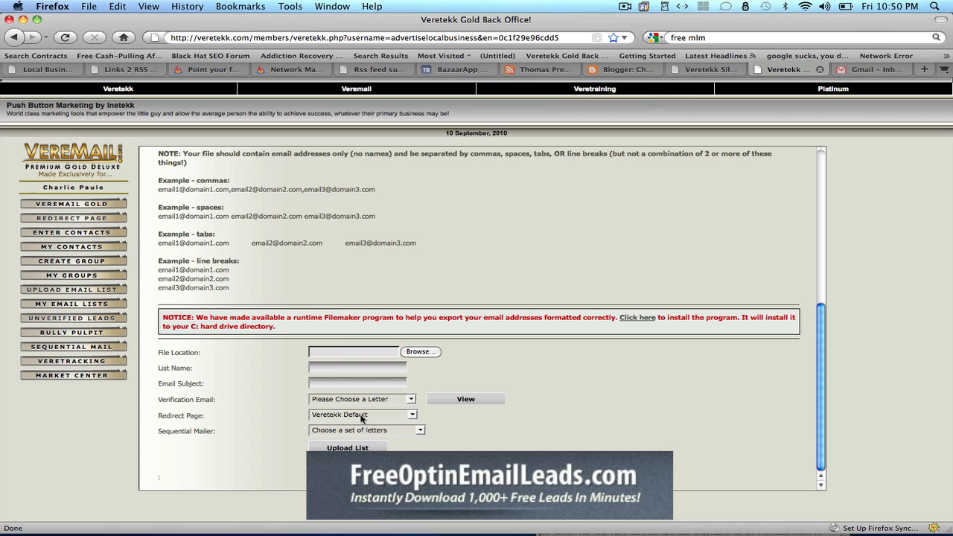
pyautogui.moveTo(371, 434)
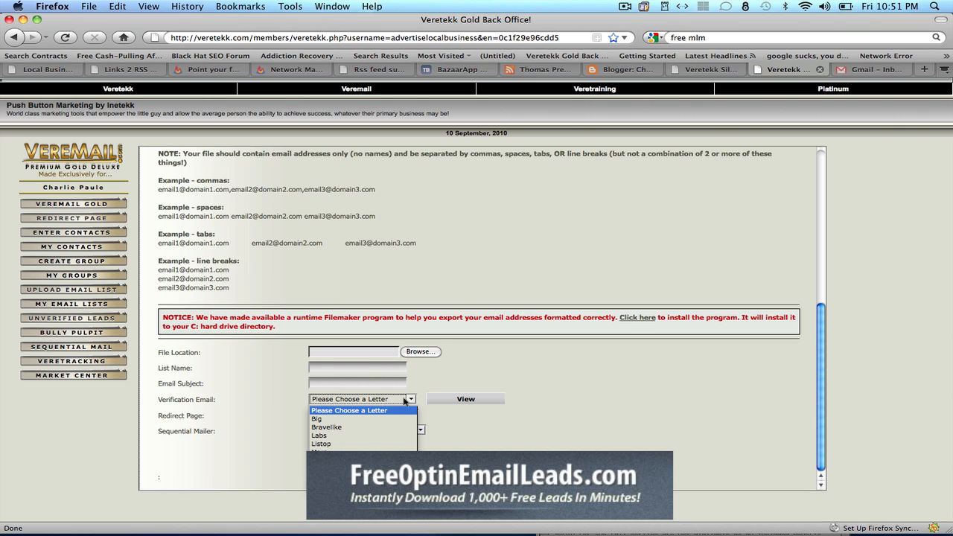
# Step: Preview the Big verification letter, then pick Bravelike from the verification letter list
pyautogui.click(316, 418)
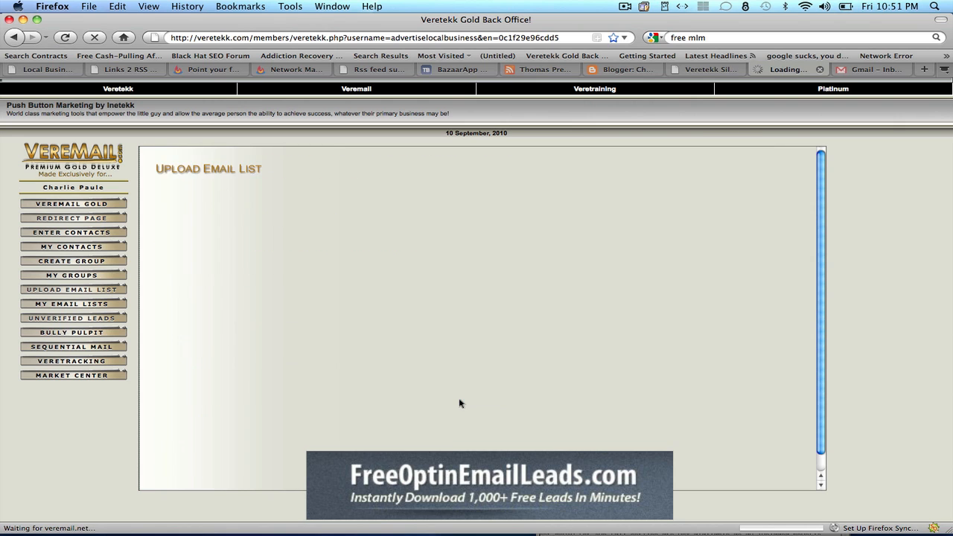
pyautogui.click(71, 275)
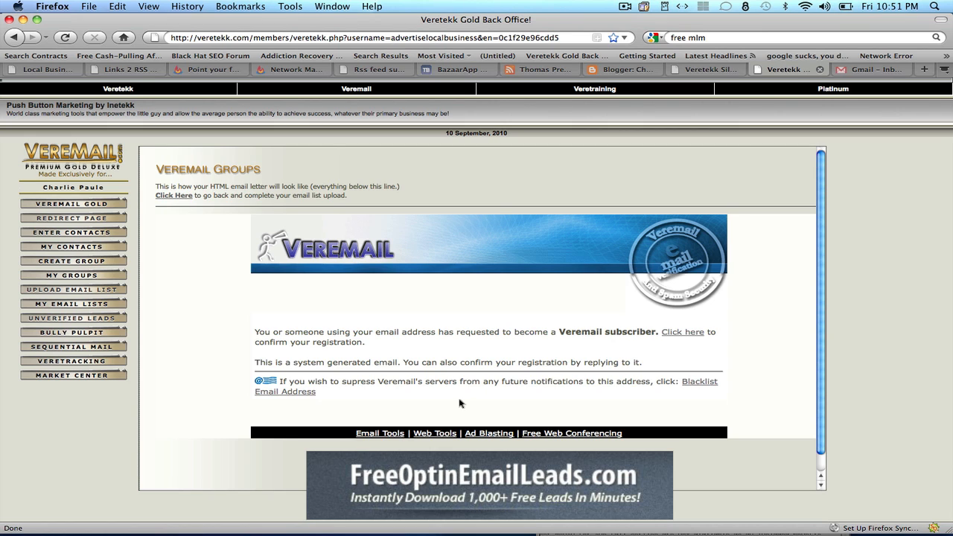
pyautogui.moveTo(230, 203)
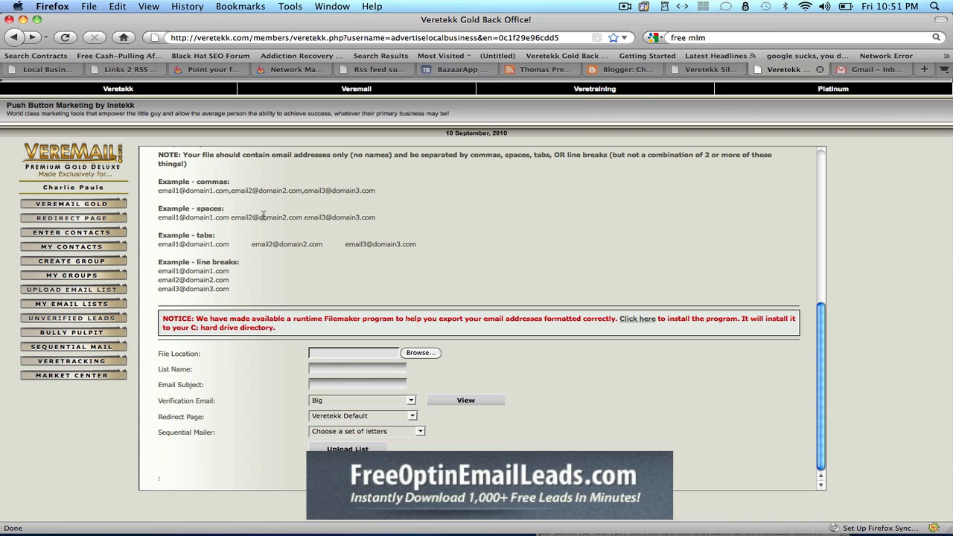
pyautogui.click(362, 401)
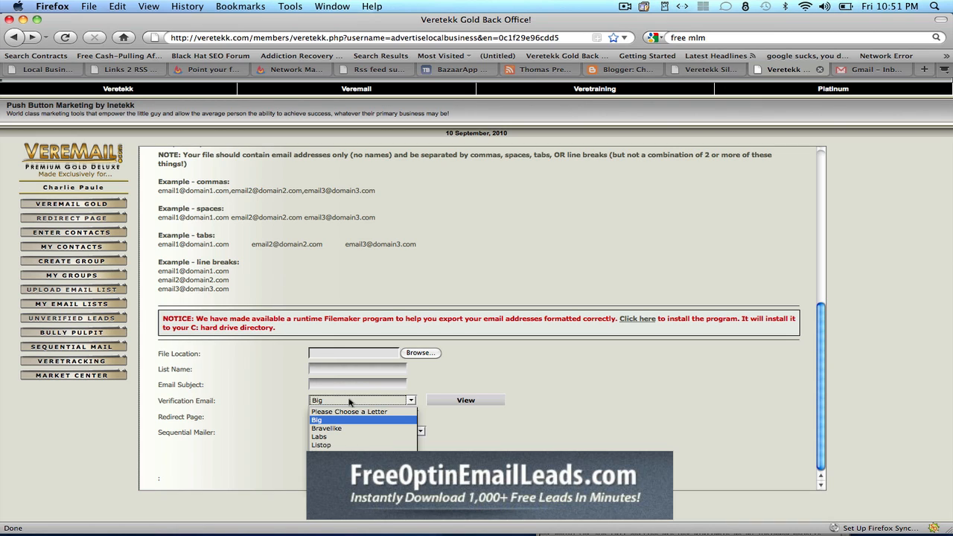
pyautogui.click(326, 428)
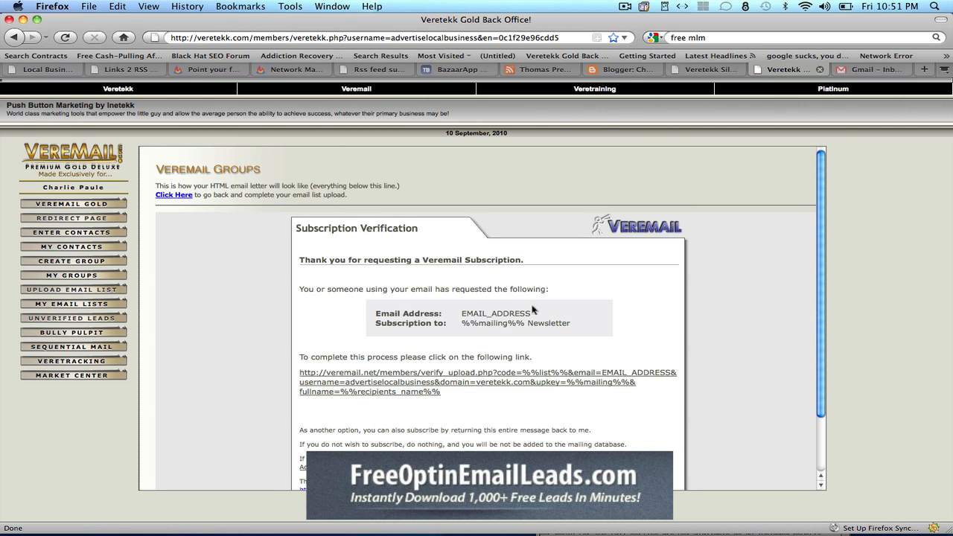
# Step: Choose and preview the Labs verification letter, then return to the upload form
pyautogui.scroll(3)
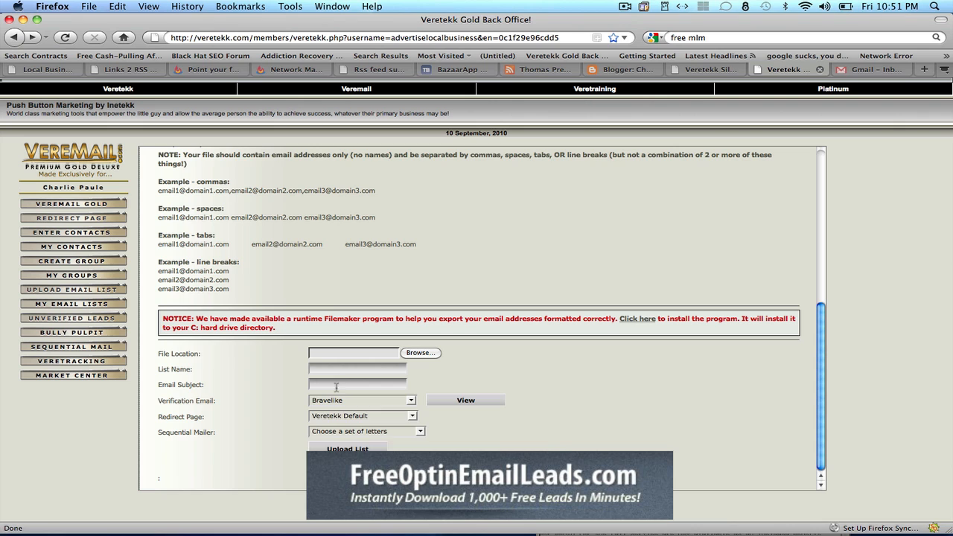
pyautogui.click(361, 400)
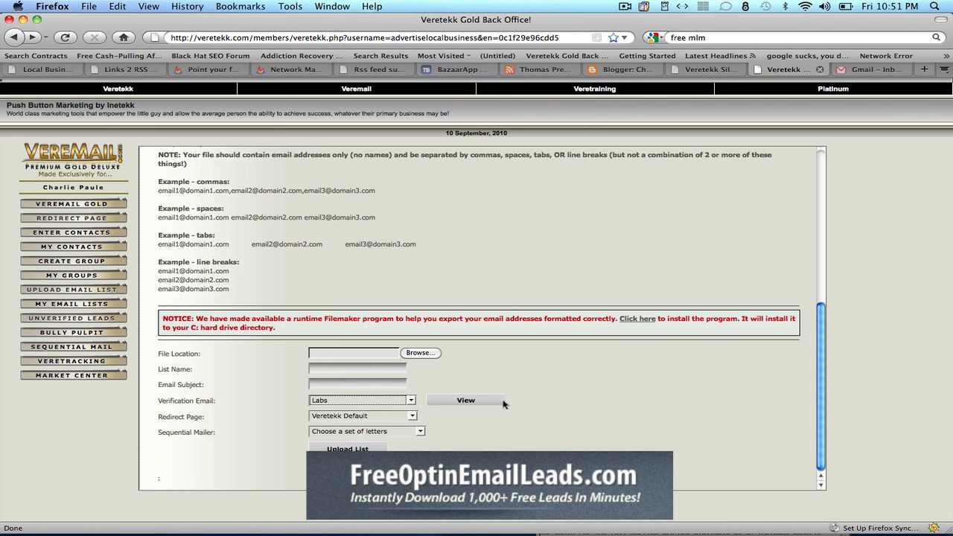
pyautogui.click(466, 399)
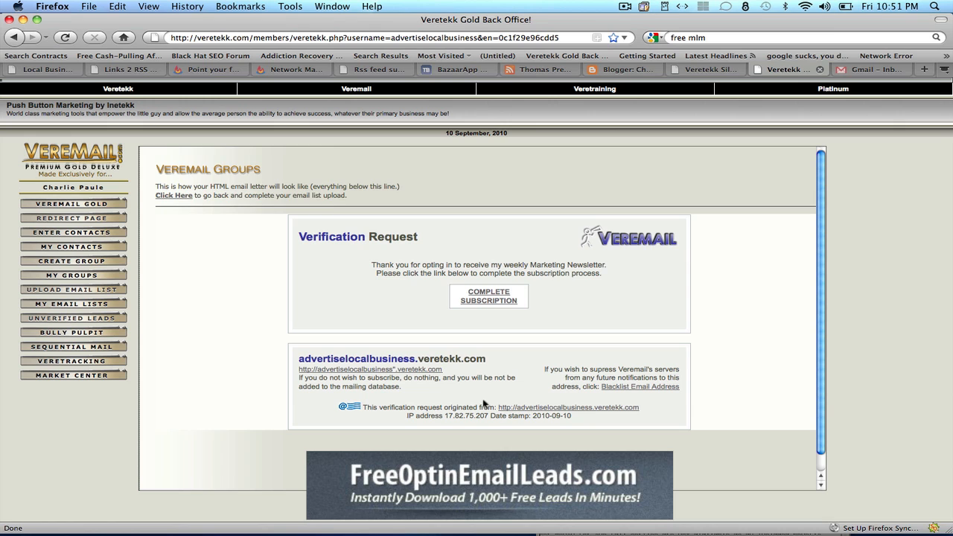
pyautogui.moveTo(207, 147)
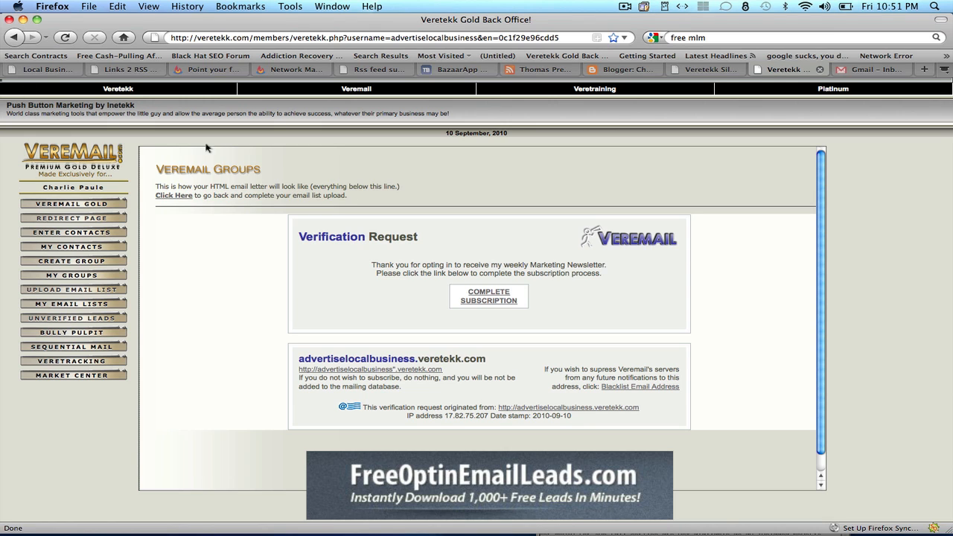
pyautogui.click(71, 288)
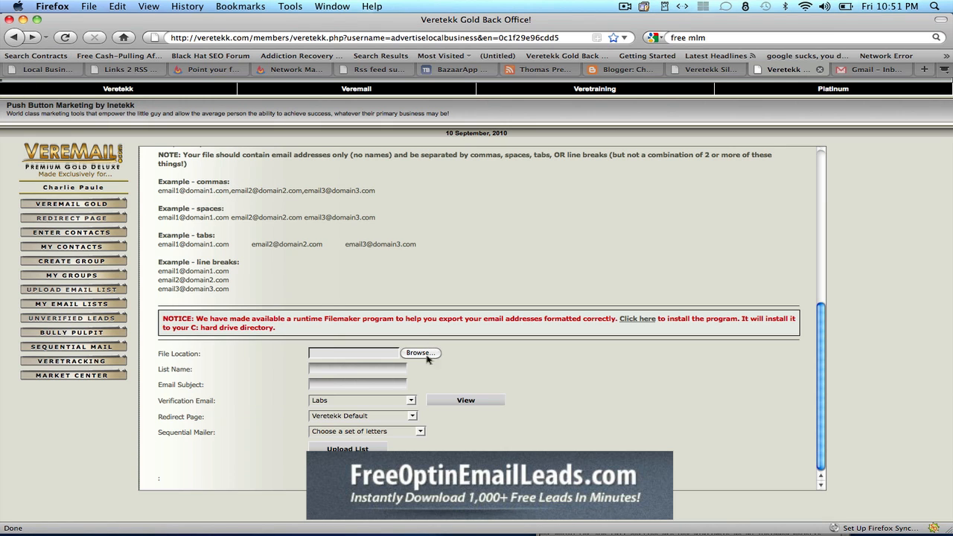
# Step: Select and preview the Mars verification letter, then go back to the form
pyautogui.click(361, 400)
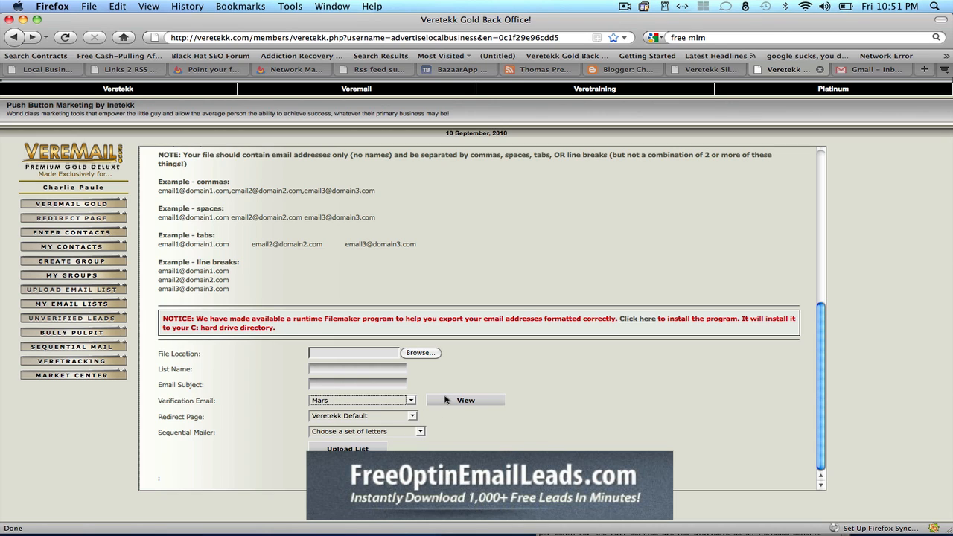
pyautogui.click(465, 400)
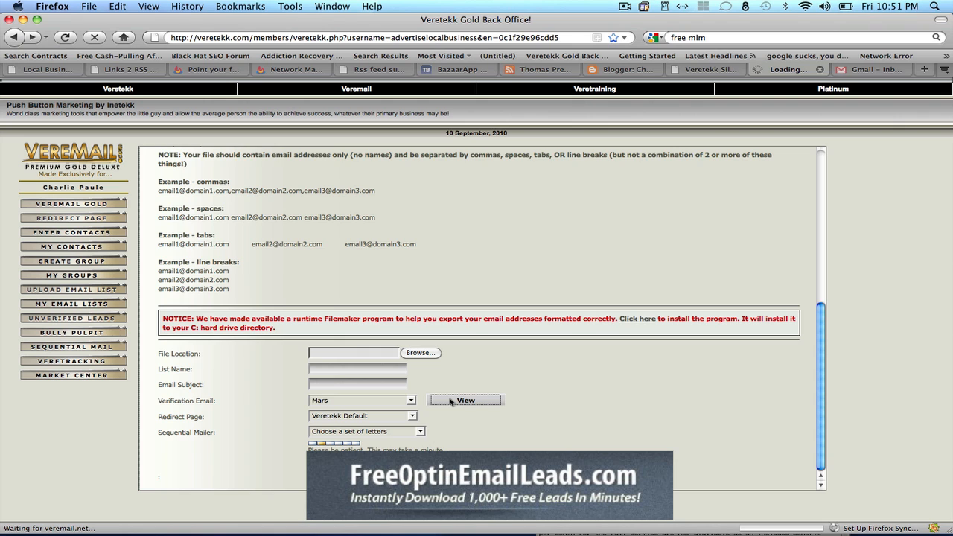
pyautogui.click(465, 400)
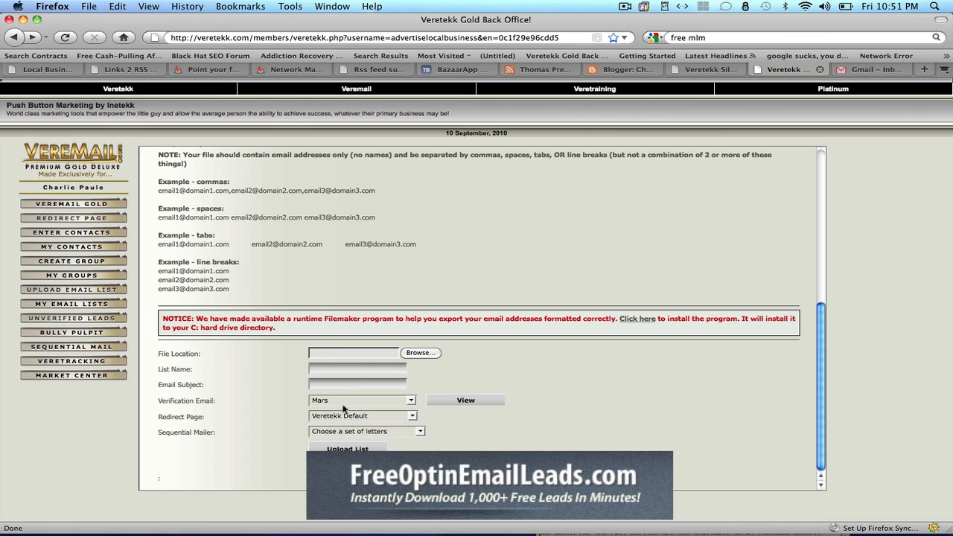
# Step: Choose Smart as the verification letter, preview it, and return to the form
pyautogui.click(411, 400)
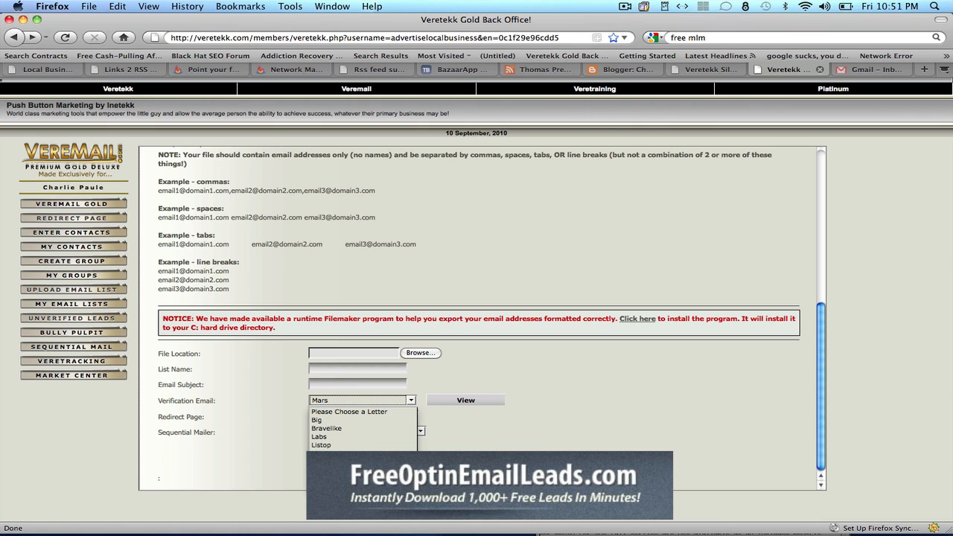
pyautogui.click(465, 399)
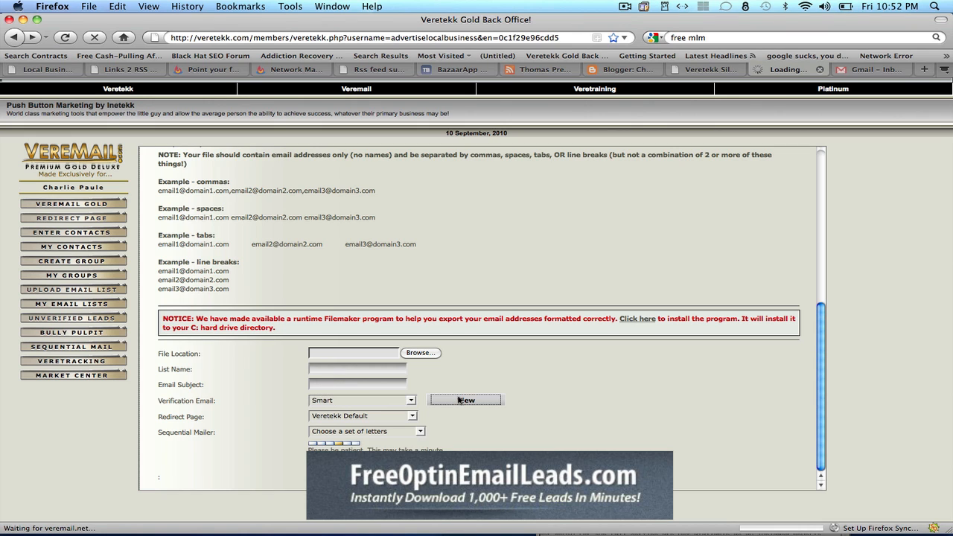
pyautogui.click(465, 400)
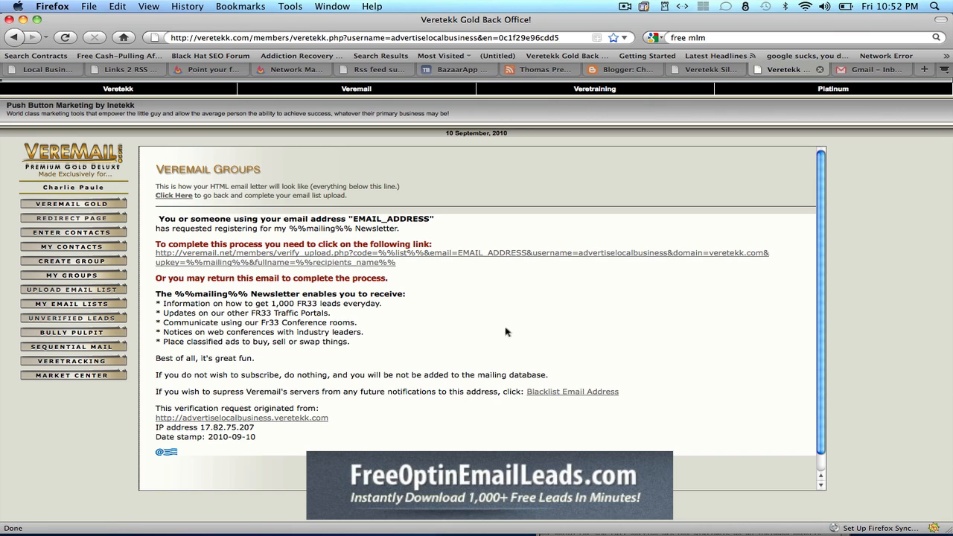
pyautogui.moveTo(357, 257)
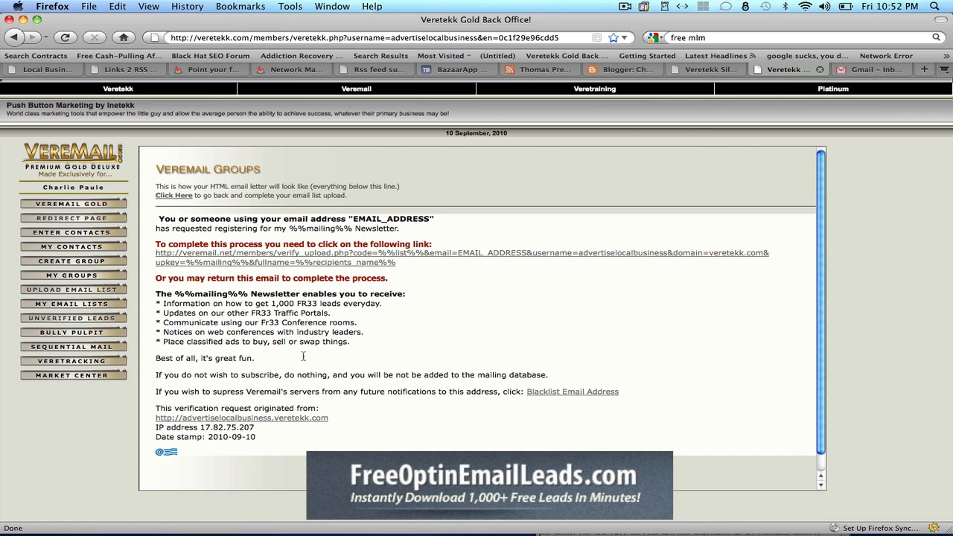
pyautogui.click(72, 289)
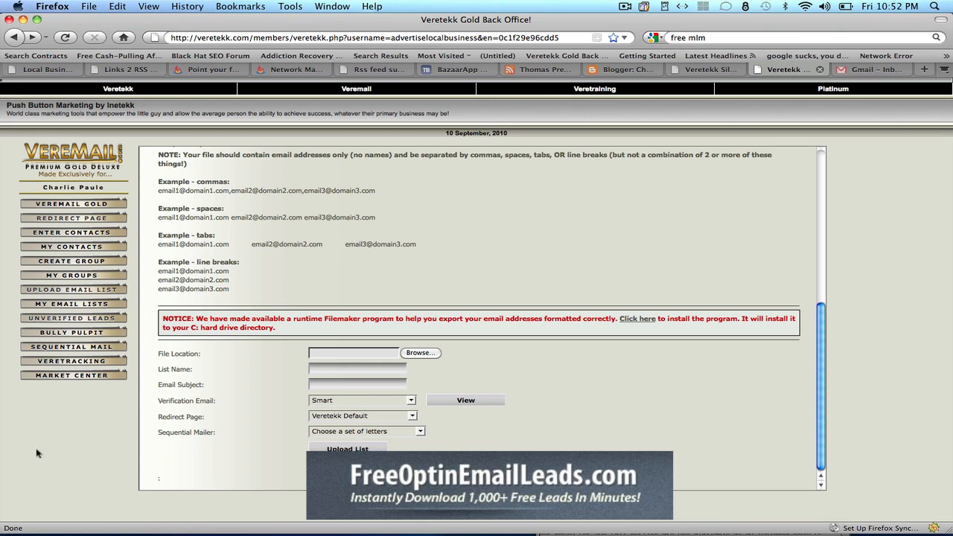
pyautogui.moveTo(62, 418)
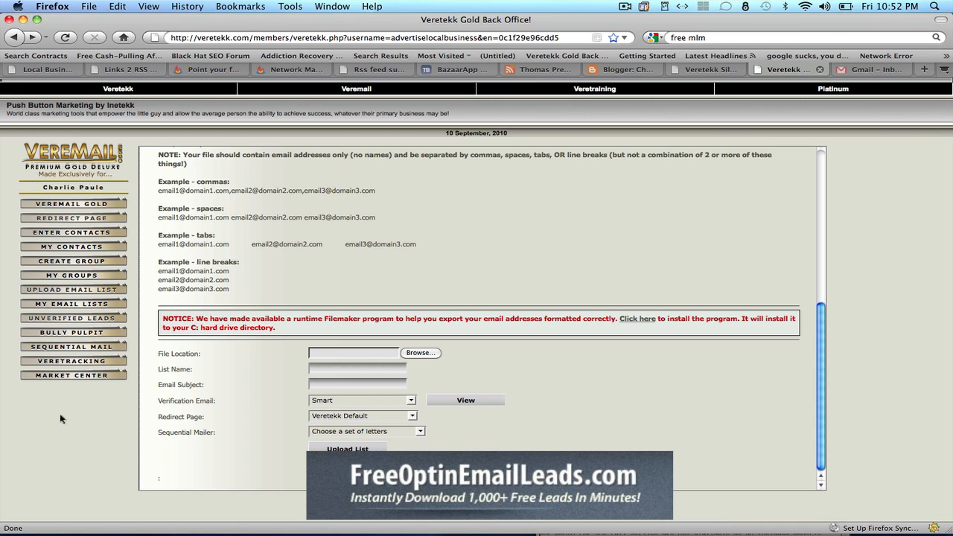